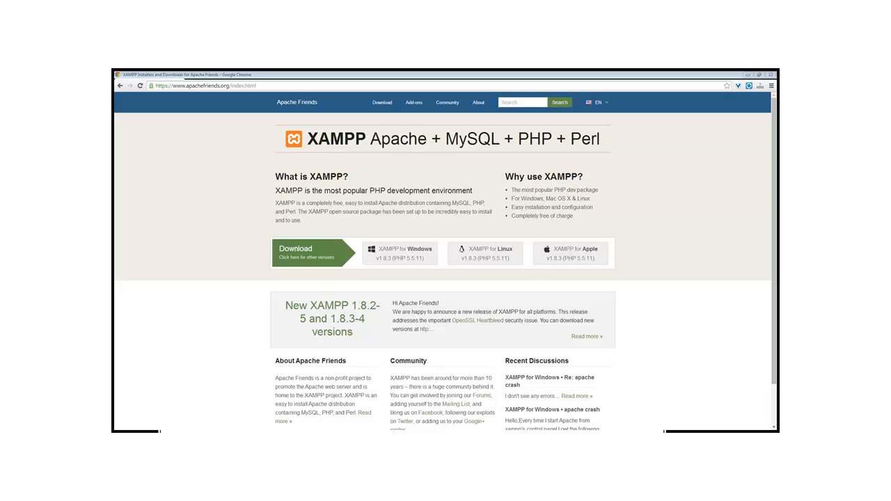
# - Follow the 'XAMPP for Windows' download button to the SourceForge files page
pyautogui.click(315, 254)
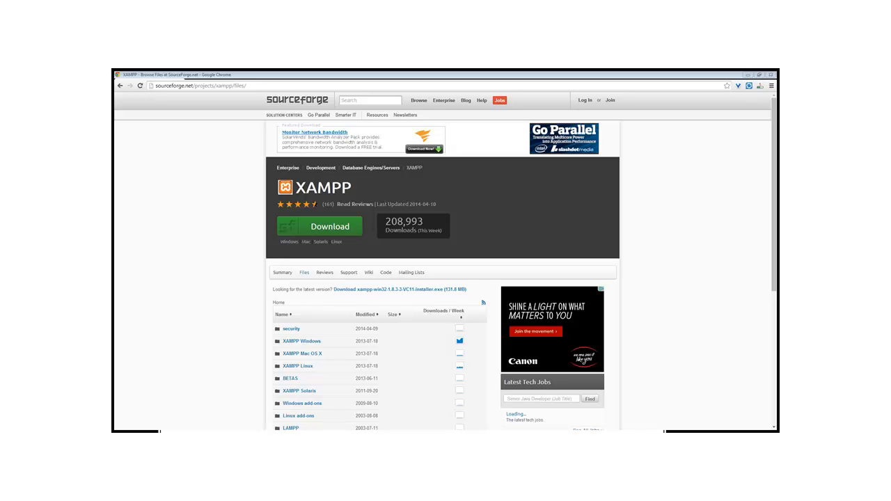
# - Download the xampp-win32-1.8.3 installer from SourceForge and launch it
pyautogui.click(329, 225)
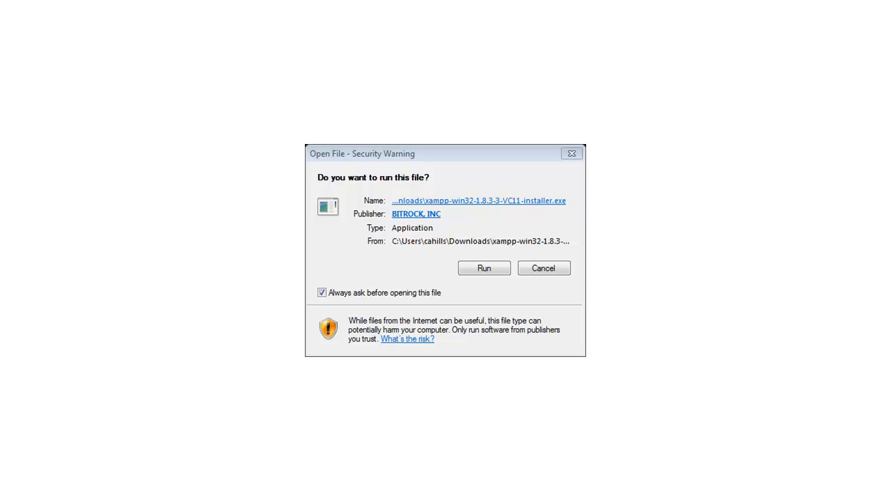
# - Run the installer past the antivirus warning, keeping all components selected
pyautogui.click(485, 267)
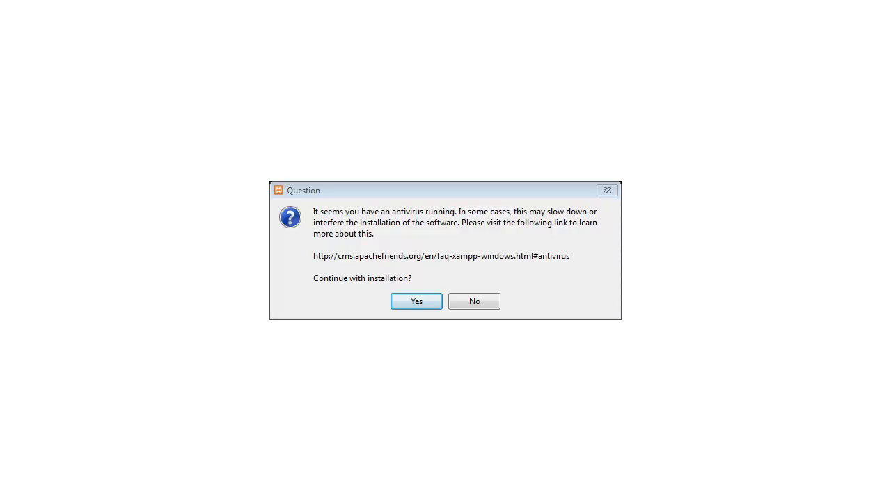
pyautogui.click(417, 301)
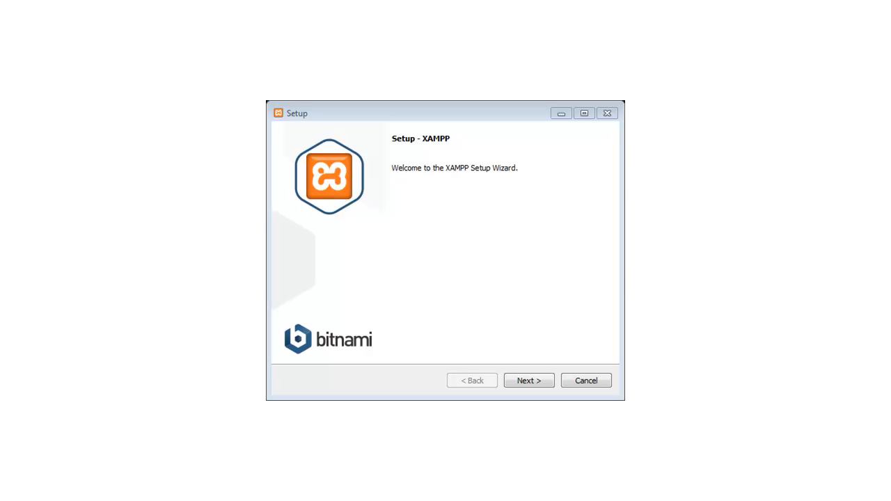
pyautogui.click(528, 381)
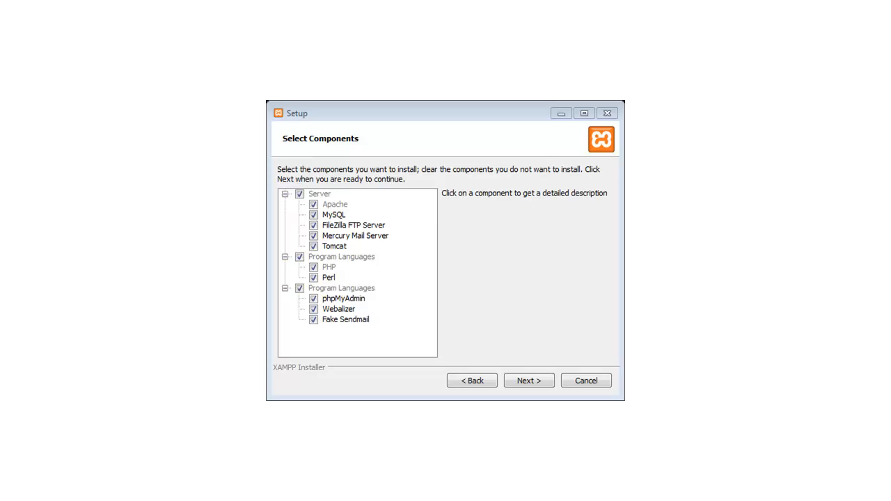
pyautogui.click(529, 380)
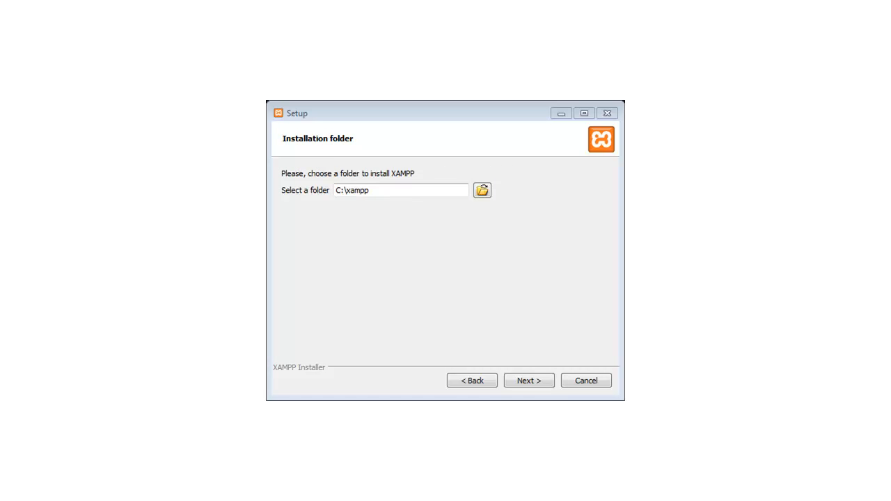
# - Install into C:\xampp and finish with the Control Panel set to start
pyautogui.click(528, 381)
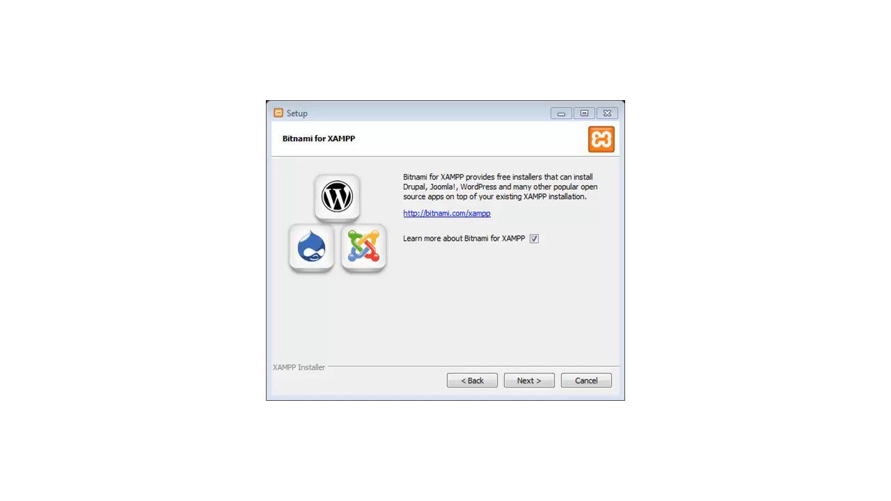
pyautogui.click(529, 380)
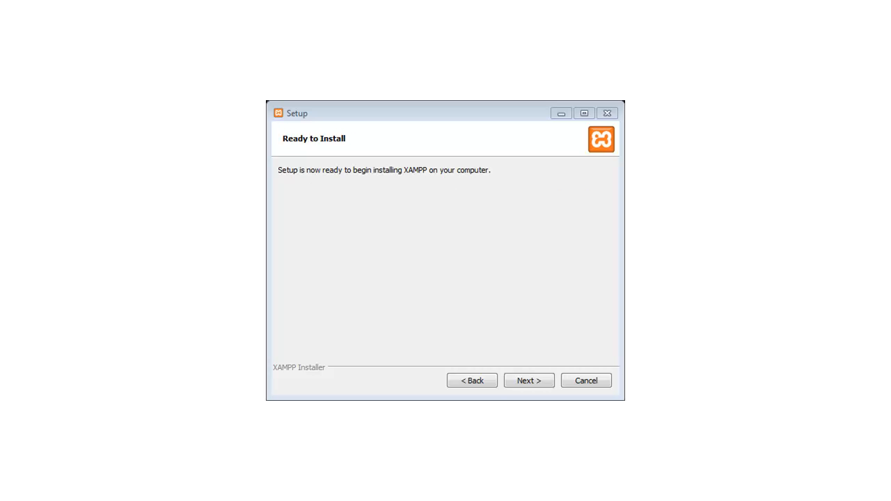
pyautogui.click(528, 380)
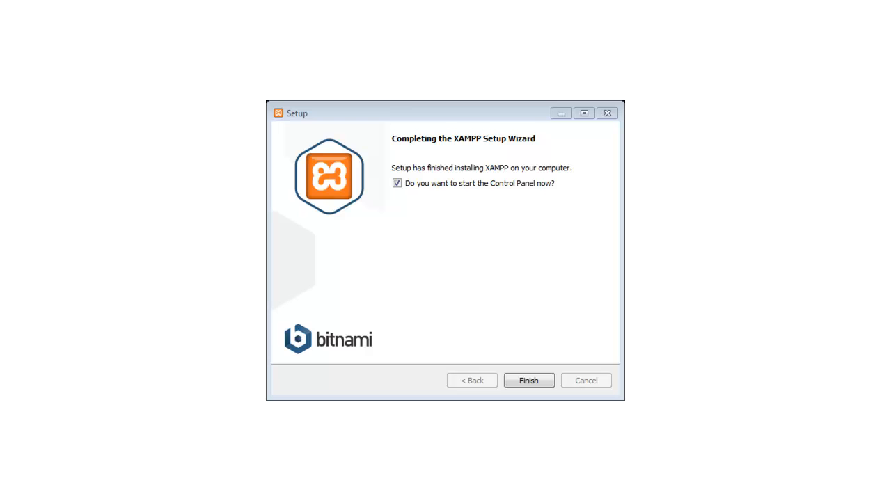
pyautogui.click(529, 380)
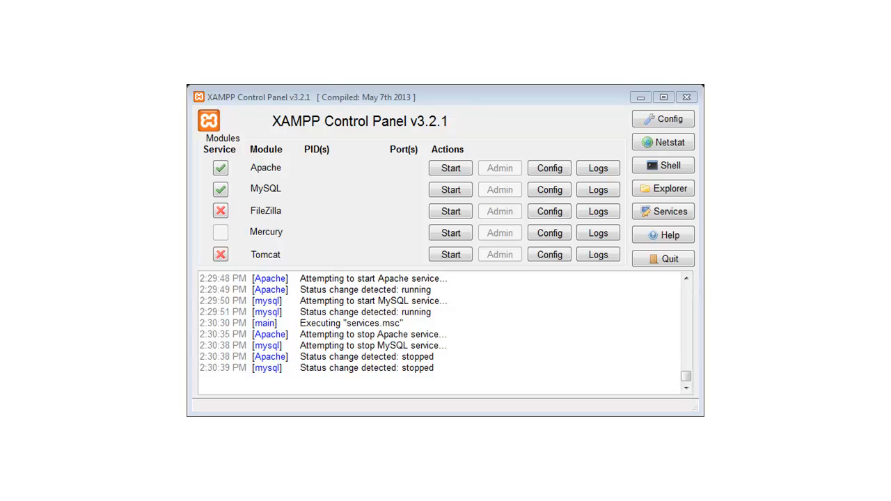
# - Show the C:\xampp installation folder via the Control Panel's Explorer button
pyautogui.click(450, 189)
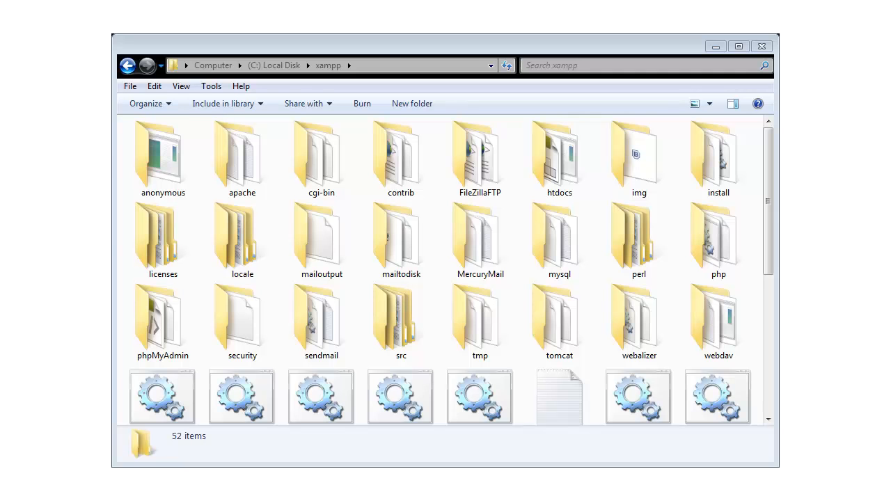
# - Navigate htdocs\helloworld and open index.html in Notepad++
pyautogui.doubleClick(560, 153)
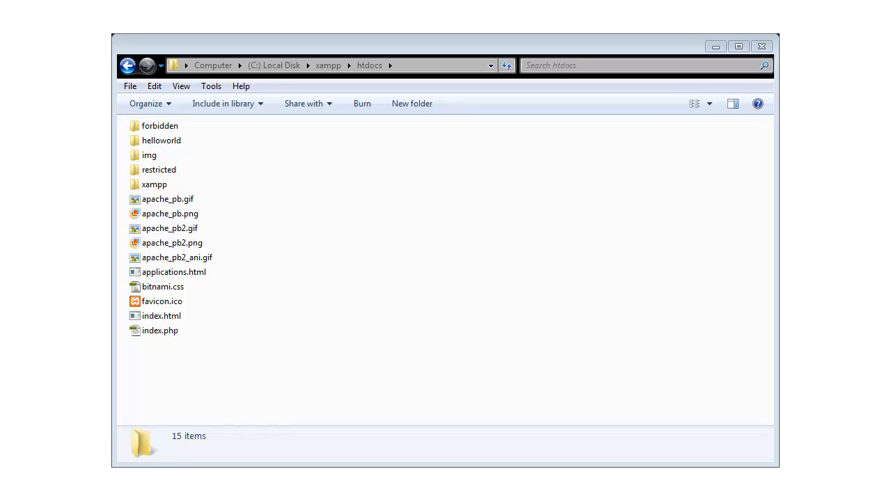
pyautogui.doubleClick(162, 140)
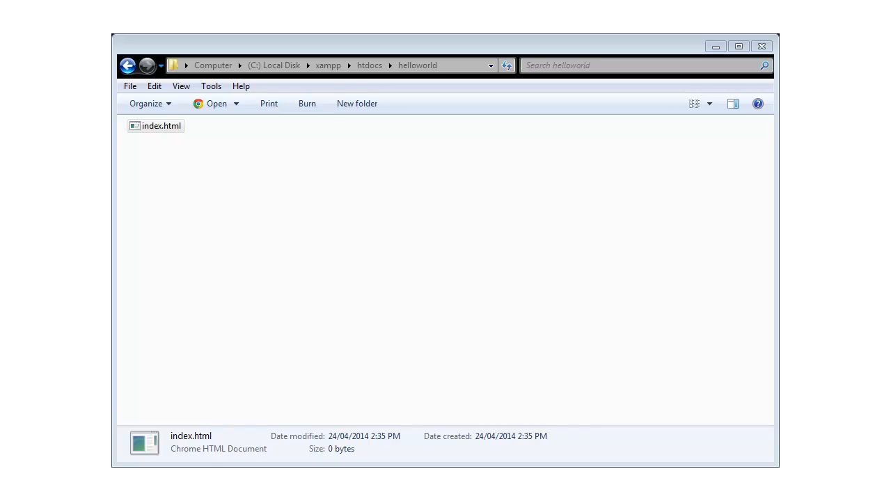
pyautogui.doubleClick(161, 125)
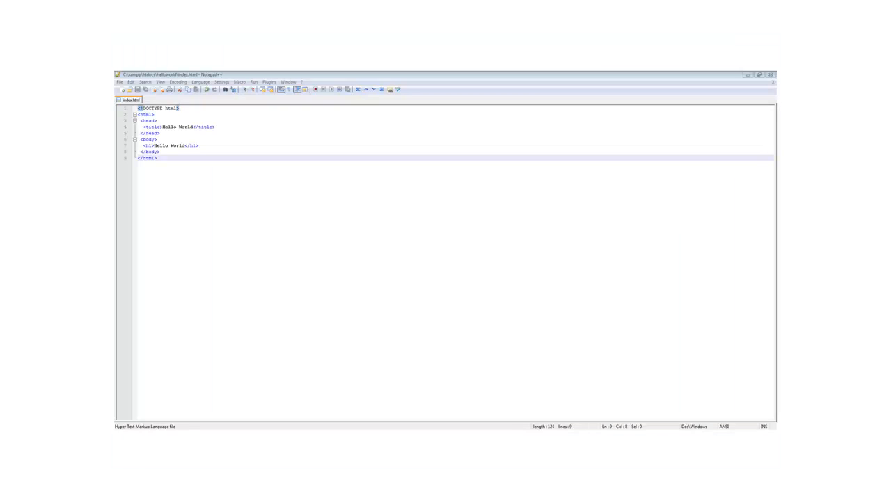